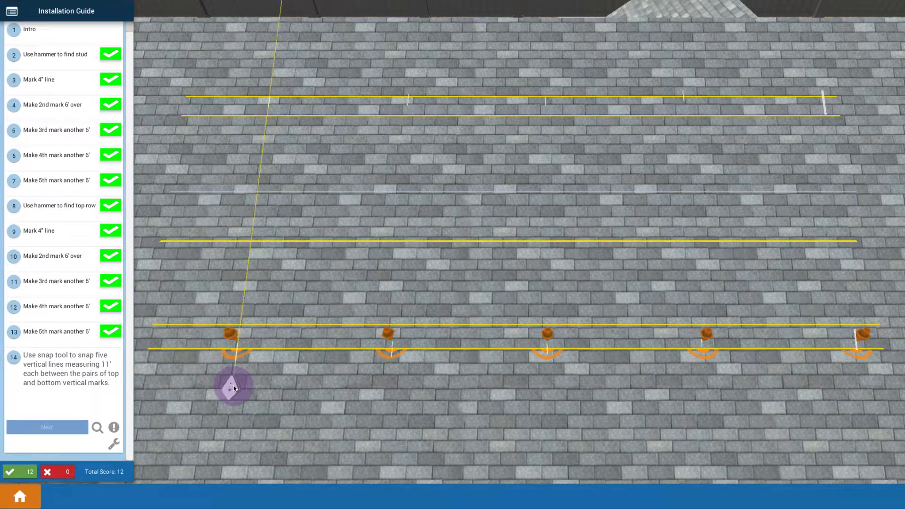
- Snap the first two vertical chalk lines between their top and bottom mark pairs
{"action": "left_click_drag", "start_coordinate": [234, 387], "coordinate": [234, 346]}
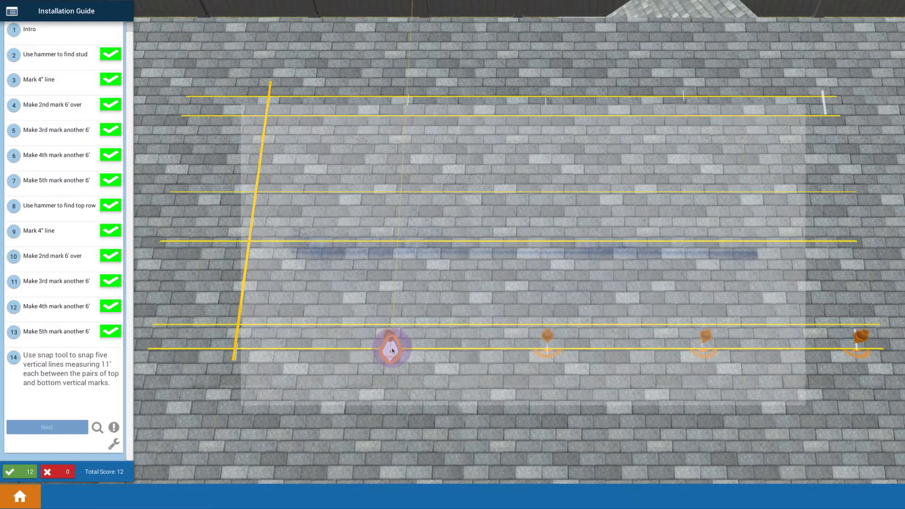
{"action": "left_click", "coordinate": [392, 348]}
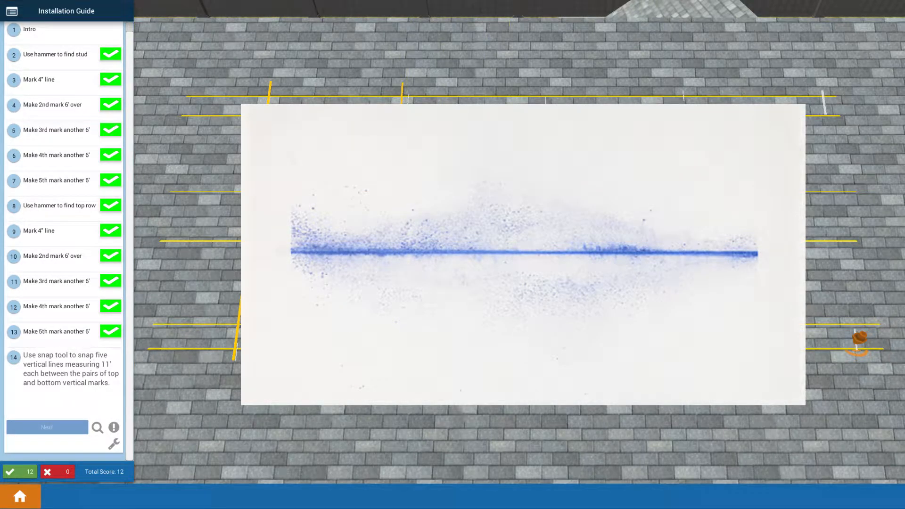